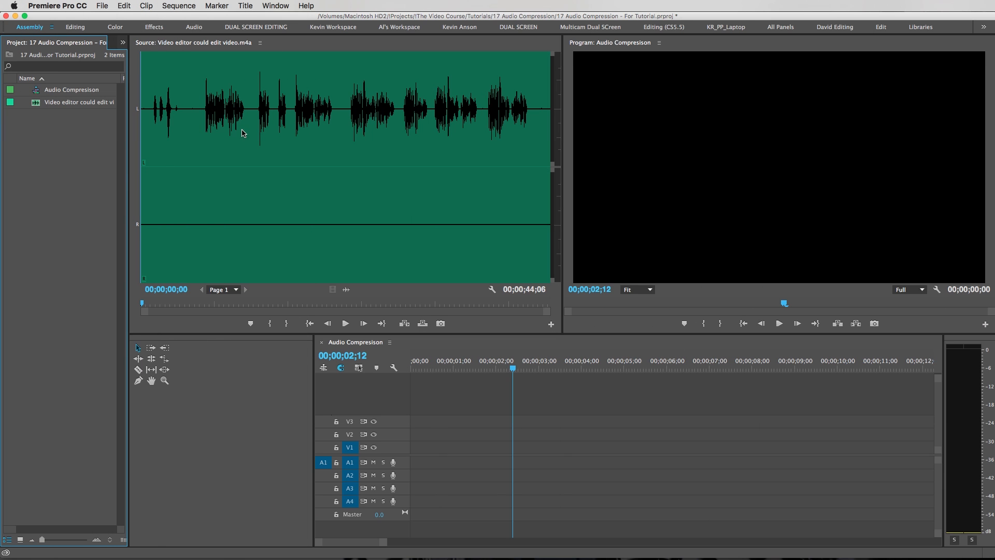
Step: Preview the narration in the Source Monitor to choose the section for track A1
{"action": "left_click", "coordinate": [202, 120]}
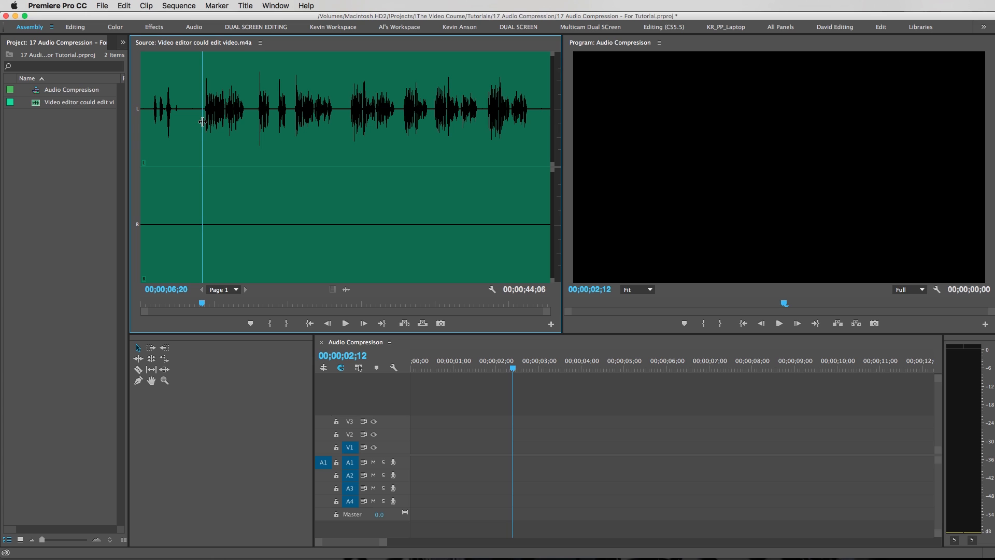
{"action": "left_click", "coordinate": [346, 323]}
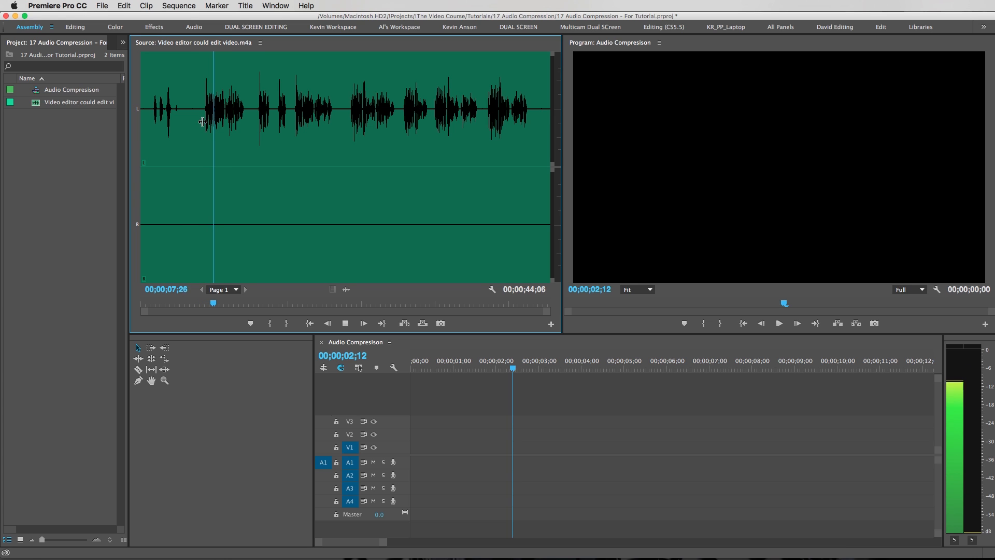
{"action": "left_click", "coordinate": [231, 305]}
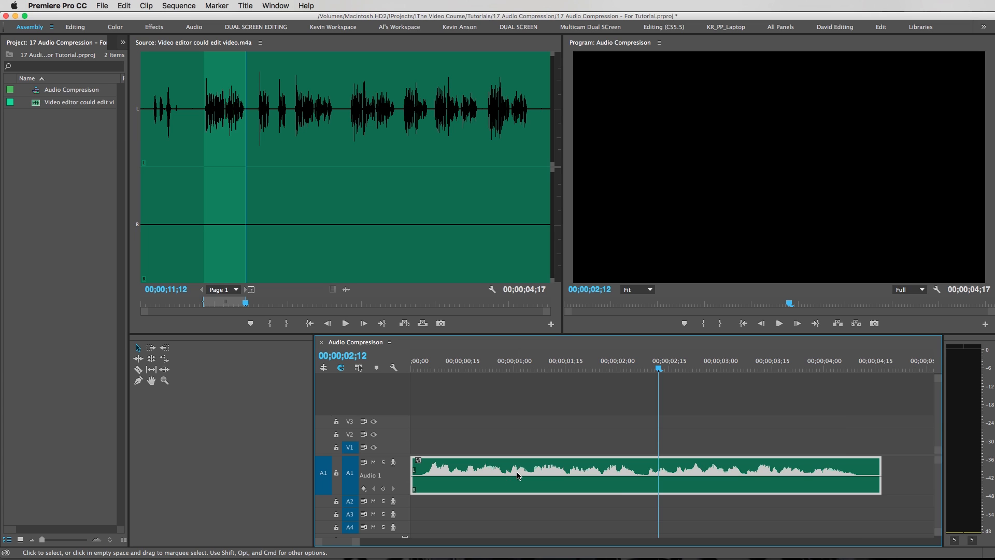
{"action": "mouse_move", "coordinate": [517, 476]}
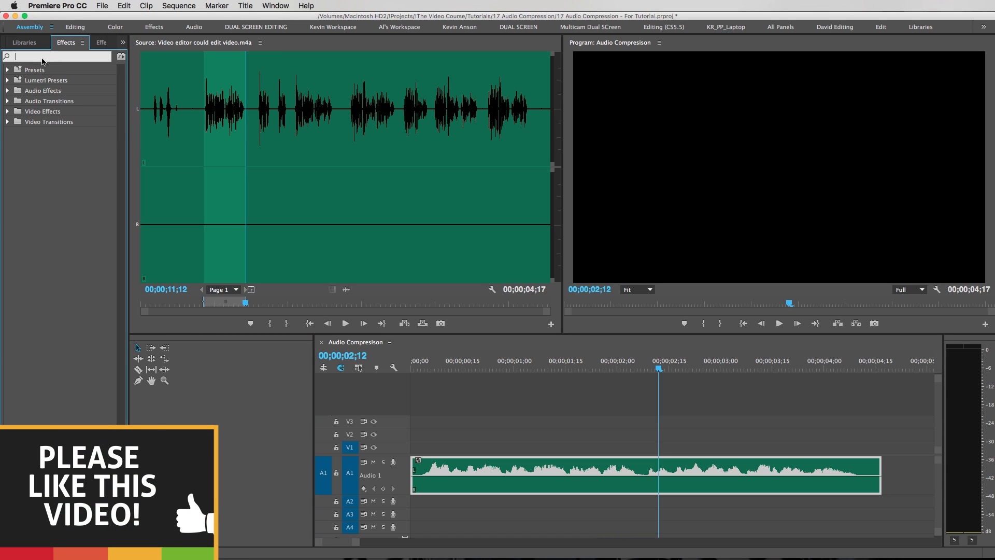
Step: Filter Effects by 'fill', apply Fill Right with Left to the clip and play it back
{"action": "type", "text": "fill"}
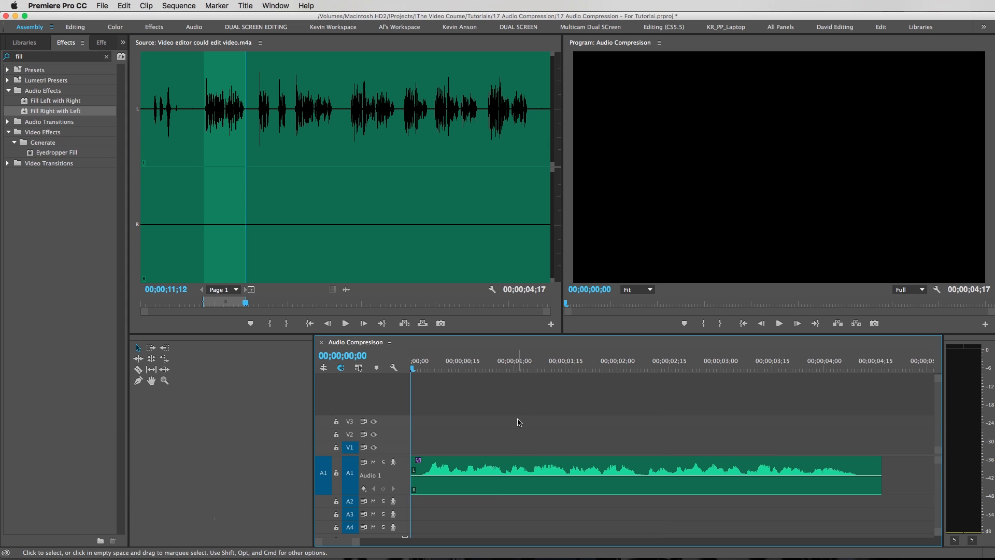
{"action": "left_click", "coordinate": [778, 324]}
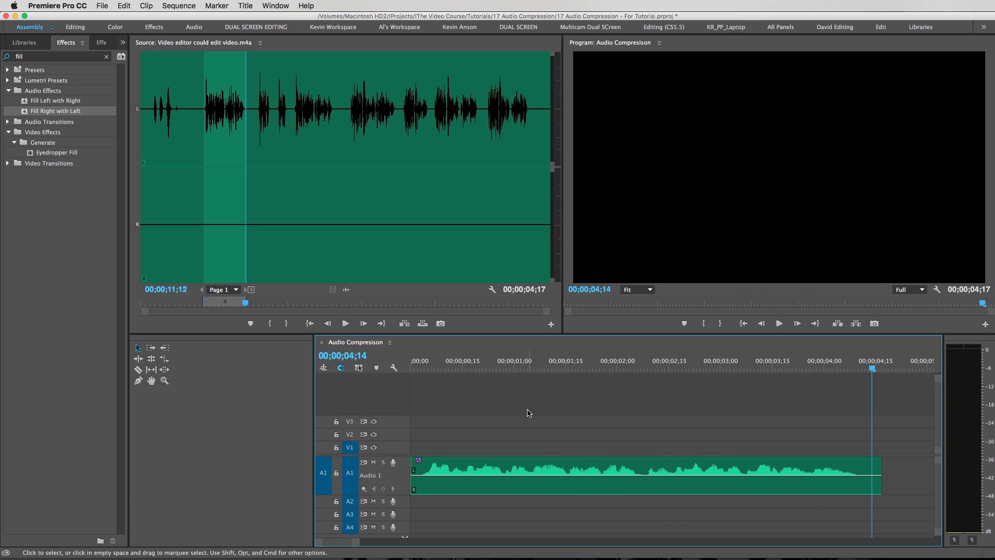
{"action": "left_click", "coordinate": [523, 360]}
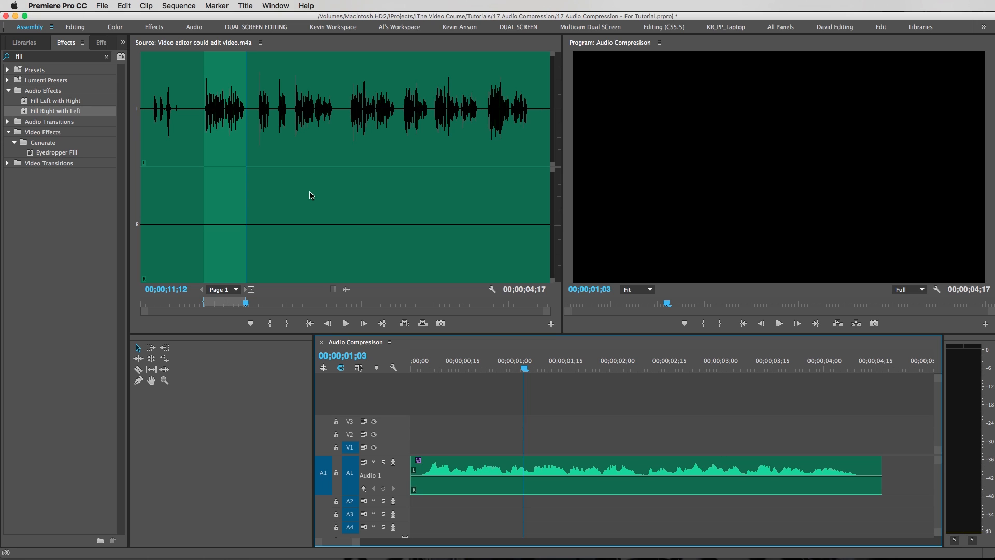
{"action": "left_click", "coordinate": [71, 43]}
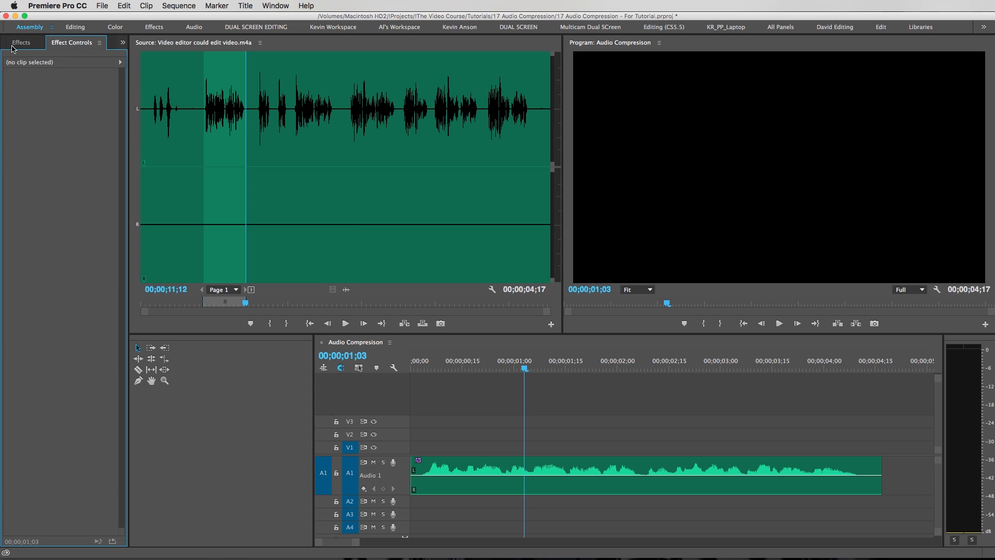
Step: Add the Multiband Compressor effect to the narration clip from the Effects list
{"action": "left_click", "coordinate": [21, 42]}
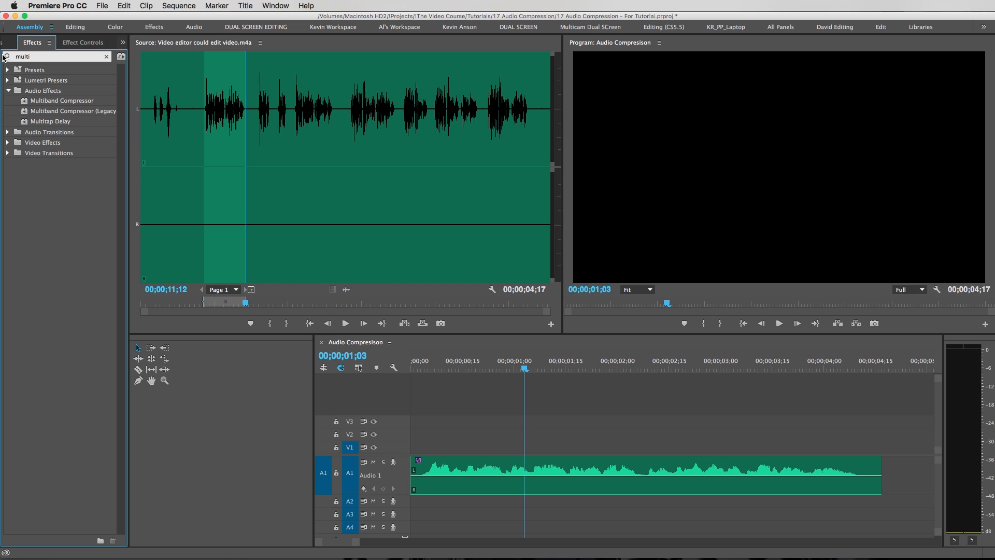
{"action": "left_click", "coordinate": [62, 100]}
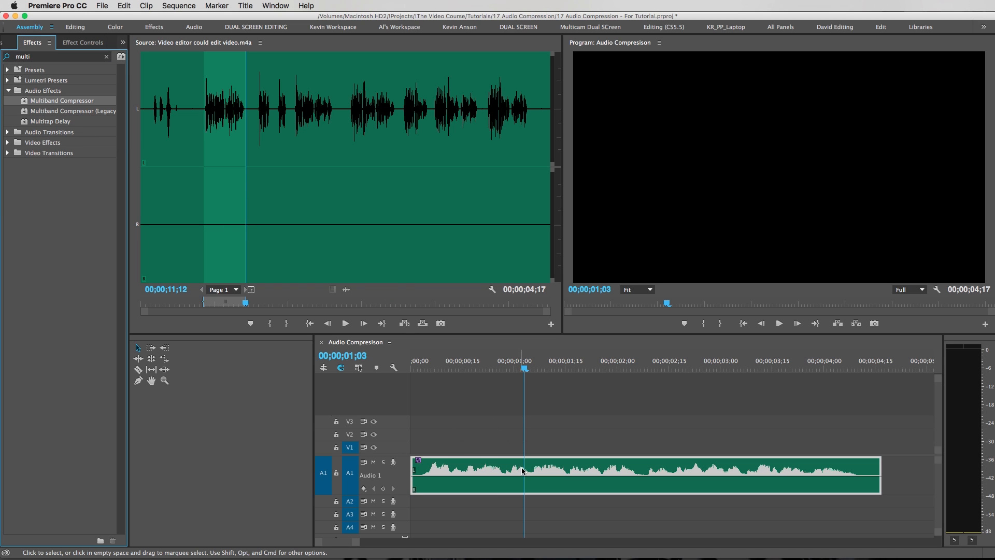
{"action": "left_click", "coordinate": [81, 41]}
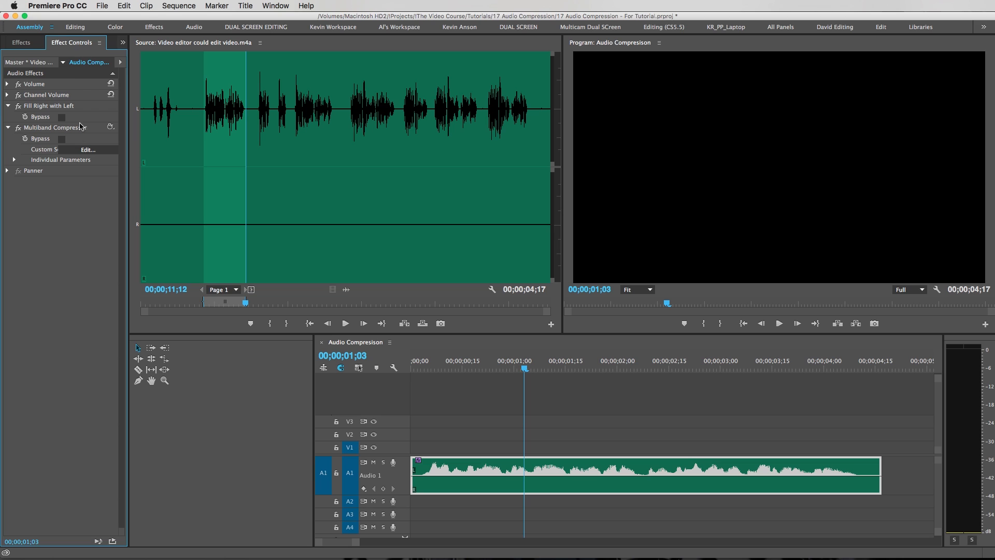
Step: Choose a preset for the Multiband Compressor in its Edit window
{"action": "left_click", "coordinate": [87, 149]}
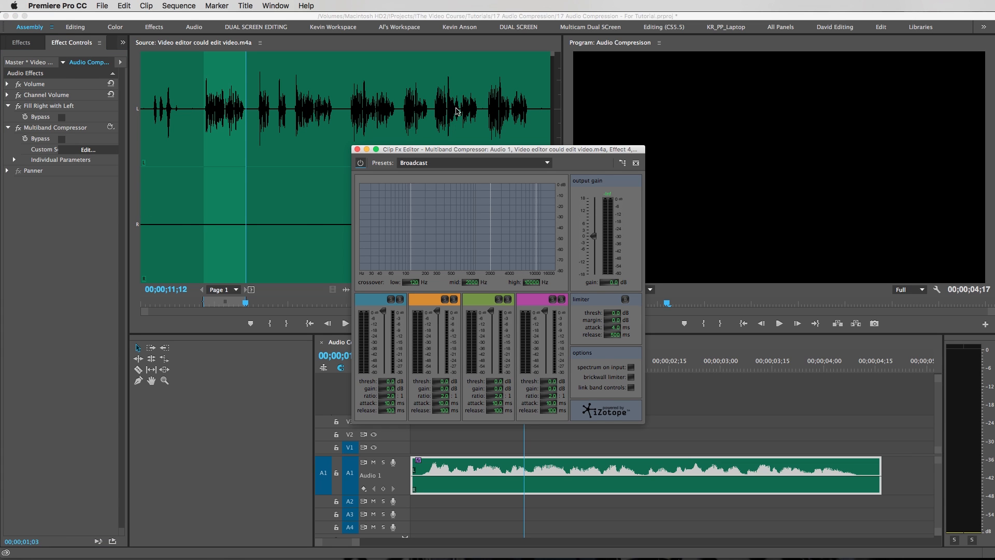
{"action": "left_click", "coordinate": [542, 162]}
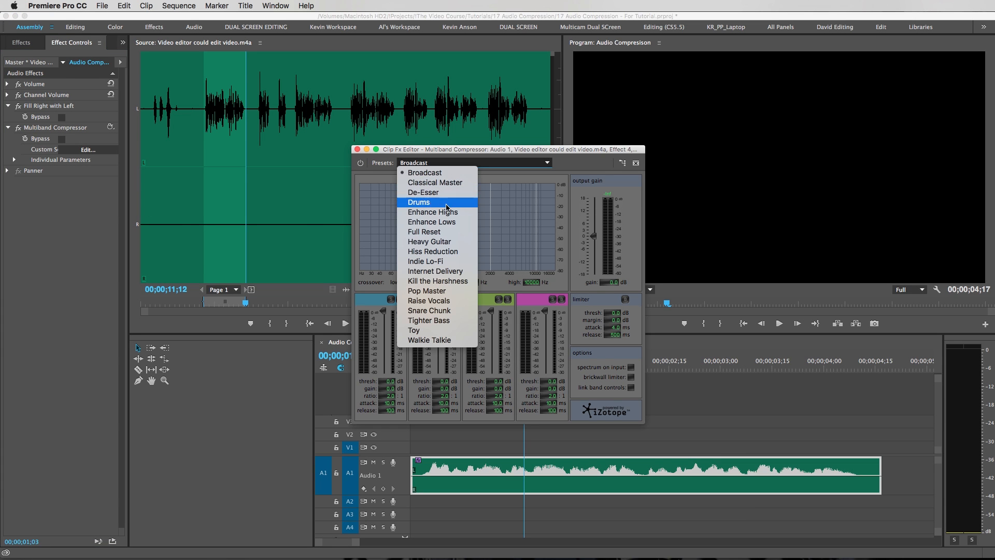
{"action": "left_click", "coordinate": [431, 222]}
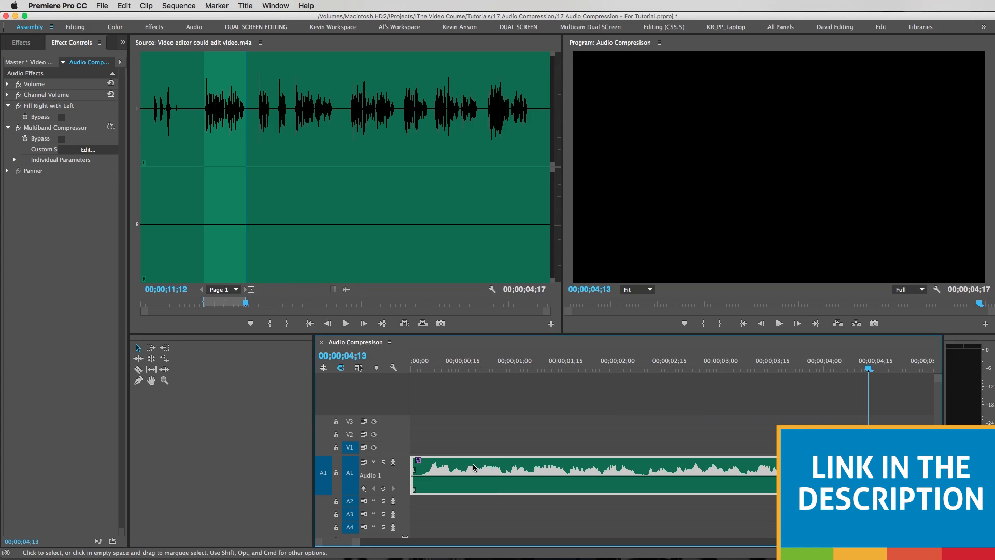
Step: Reopen the Multiband Compressor editor to review its presets (Enhance Lows applied)
{"action": "left_click", "coordinate": [87, 149]}
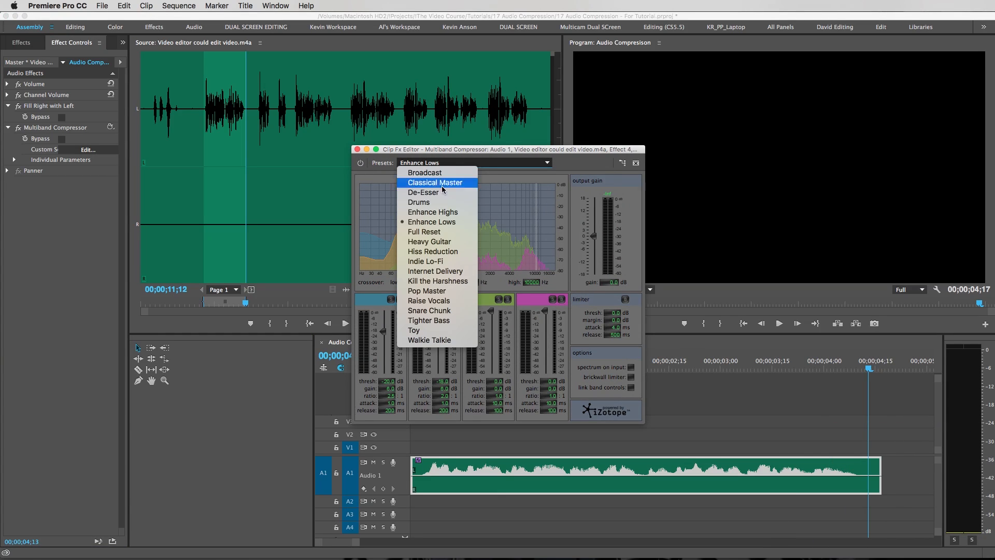
{"action": "mouse_move", "coordinate": [436, 211]}
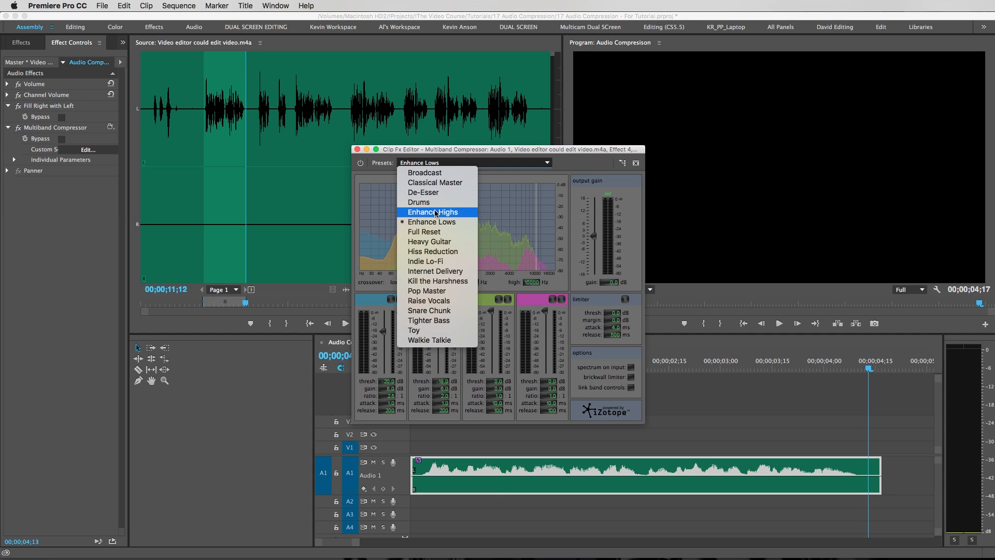
{"action": "mouse_move", "coordinate": [407, 156]}
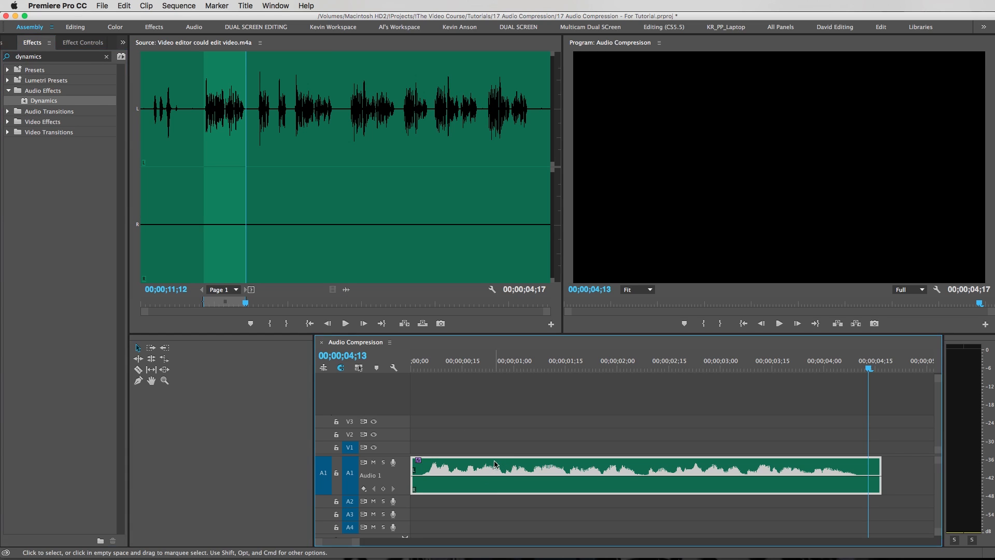
Step: Set the Dynamics effect on the clip to the soft compression preset in its Edit window
{"action": "left_click", "coordinate": [74, 41]}
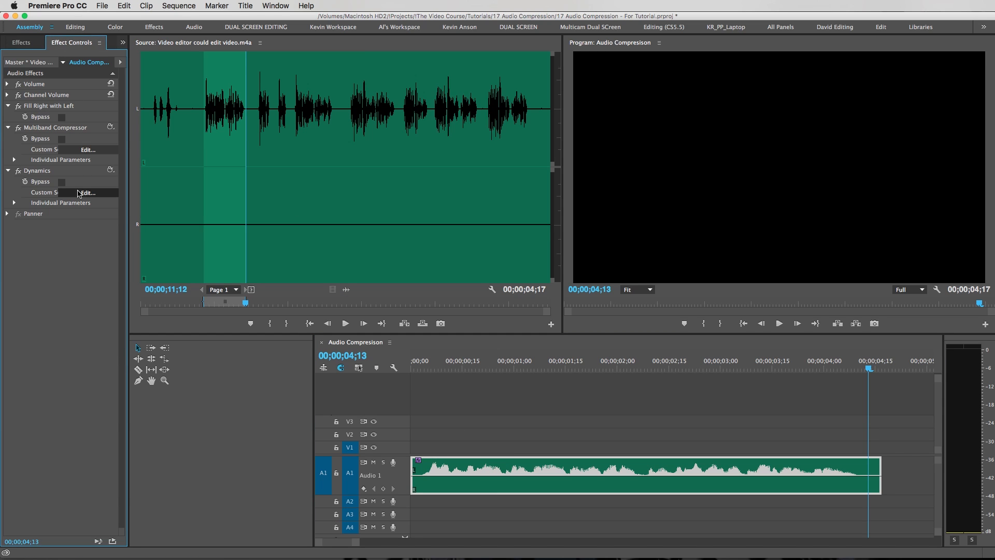
{"action": "left_click", "coordinate": [87, 193]}
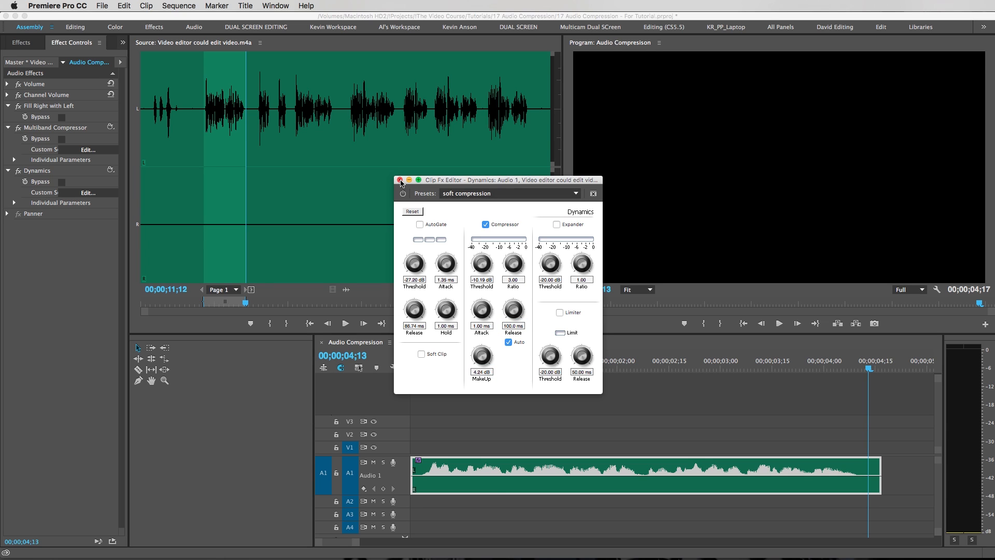
{"action": "left_click", "coordinate": [400, 180]}
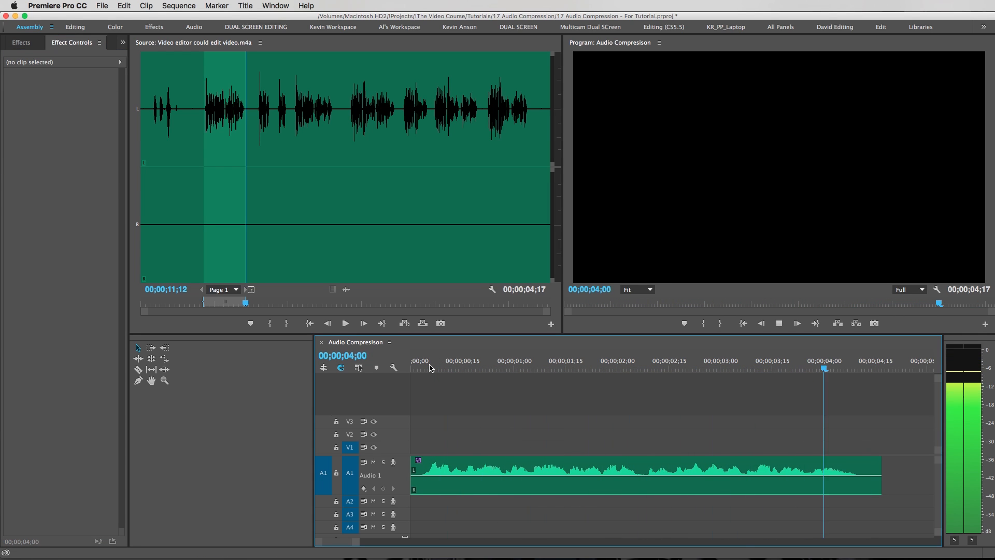
{"action": "left_click", "coordinate": [568, 368]}
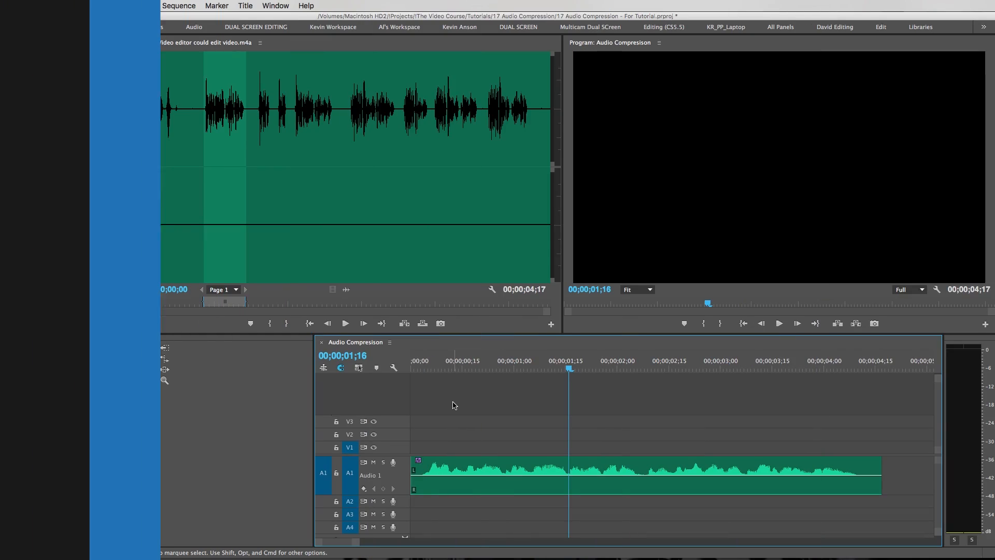